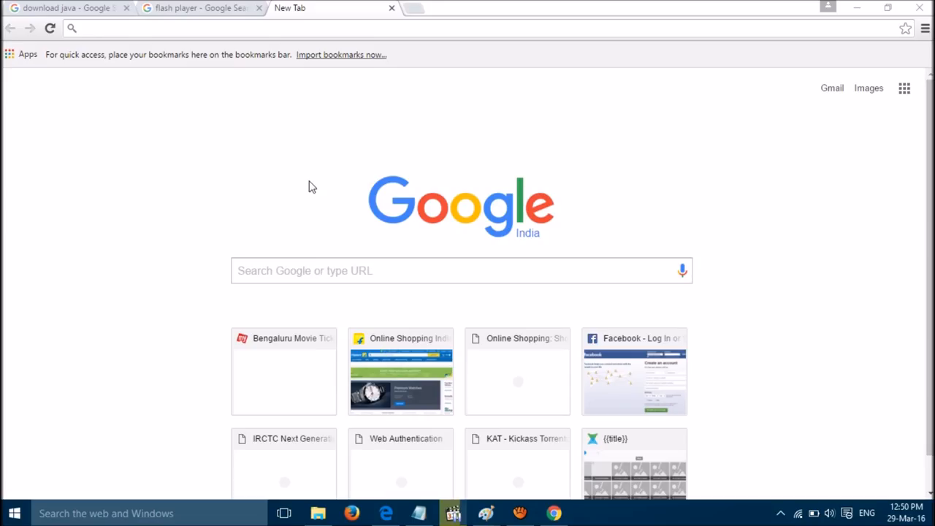
Step: Switch to the 'download java' Google search results tab
{"action": "left_click", "coordinate": [61, 9]}
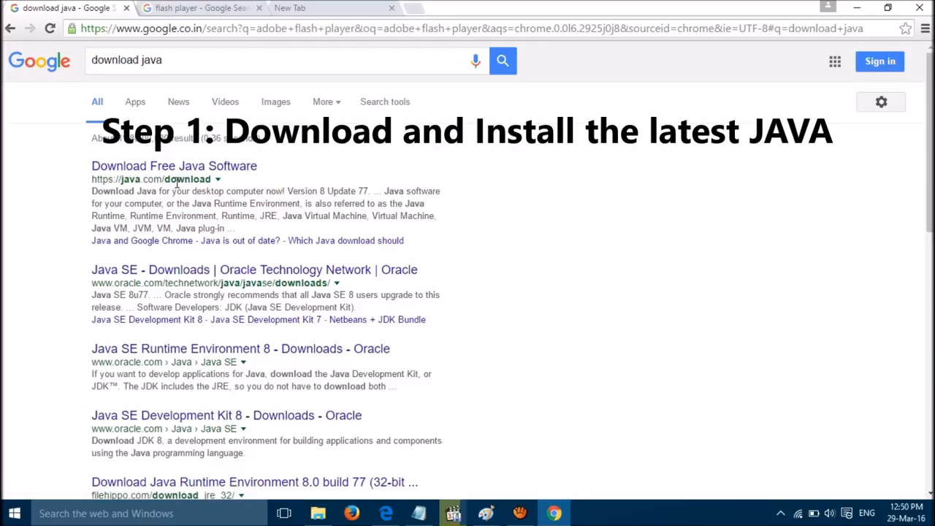
Step: Switch to the 'flash player' results, then reach Chrome's Settings page via the menu
{"action": "left_click", "coordinate": [197, 8]}
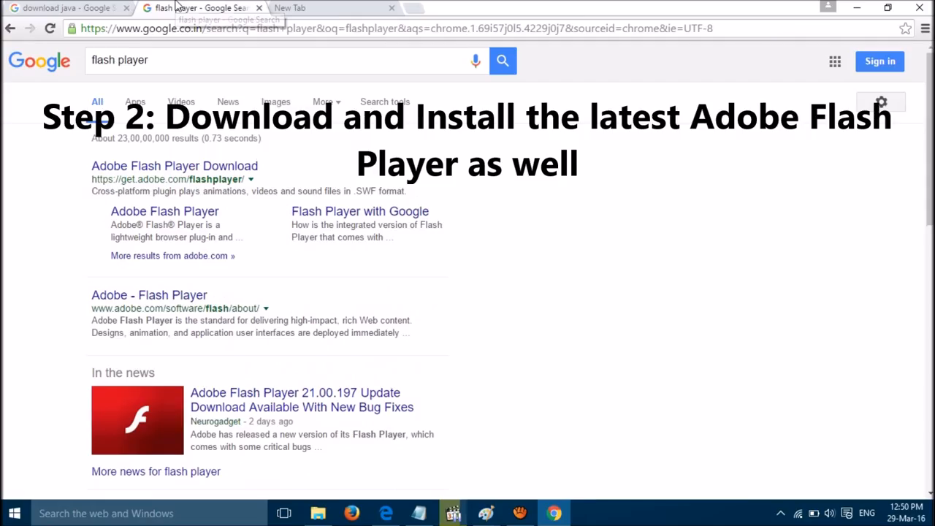
{"action": "mouse_move", "coordinate": [325, 181]}
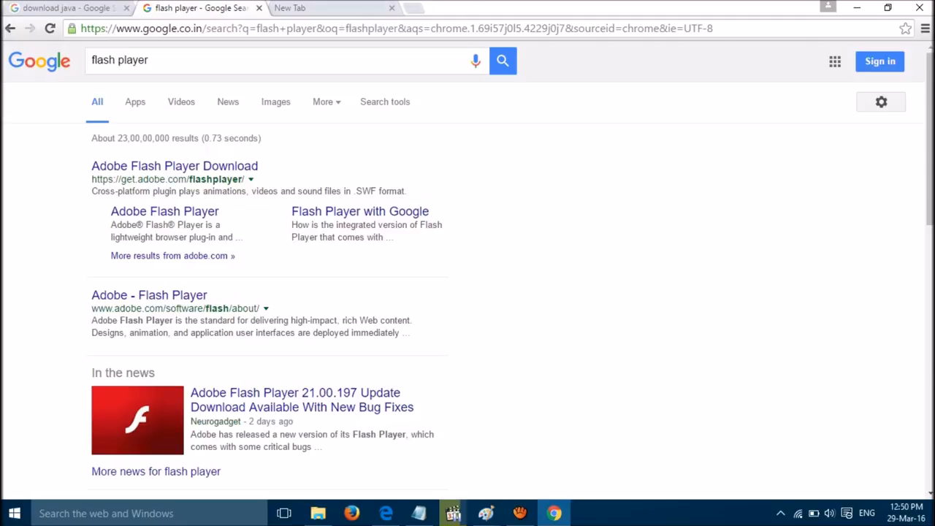
{"action": "mouse_move", "coordinate": [925, 28]}
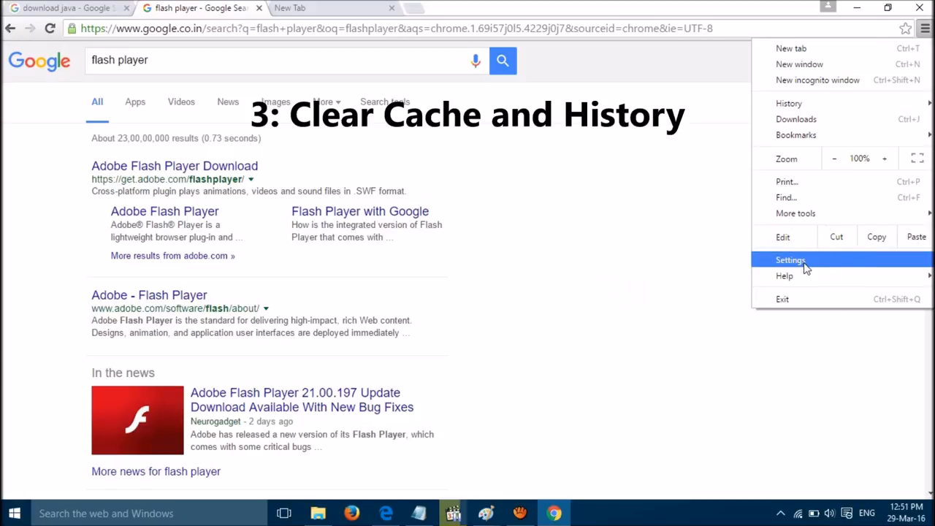
{"action": "left_click", "coordinate": [790, 260]}
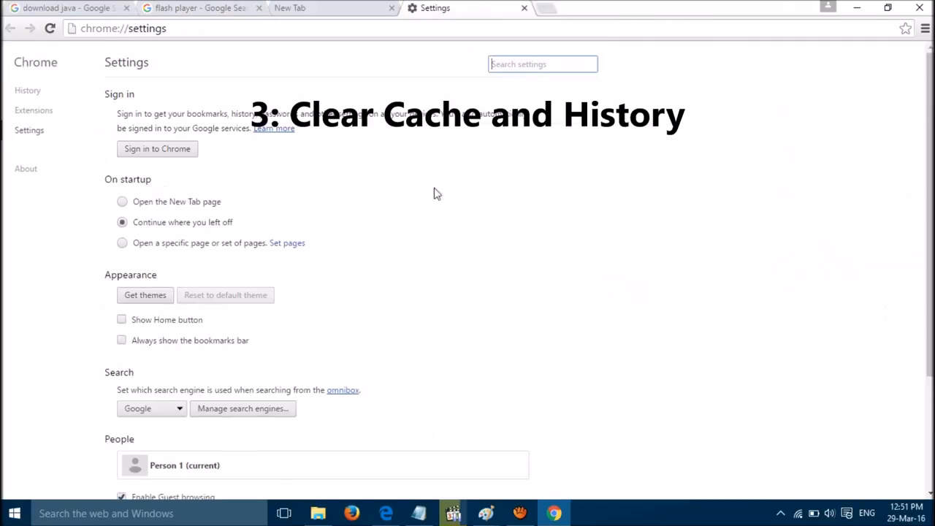
Step: Go to History and start 'Clear browsing data...'
{"action": "left_click", "coordinate": [27, 90]}
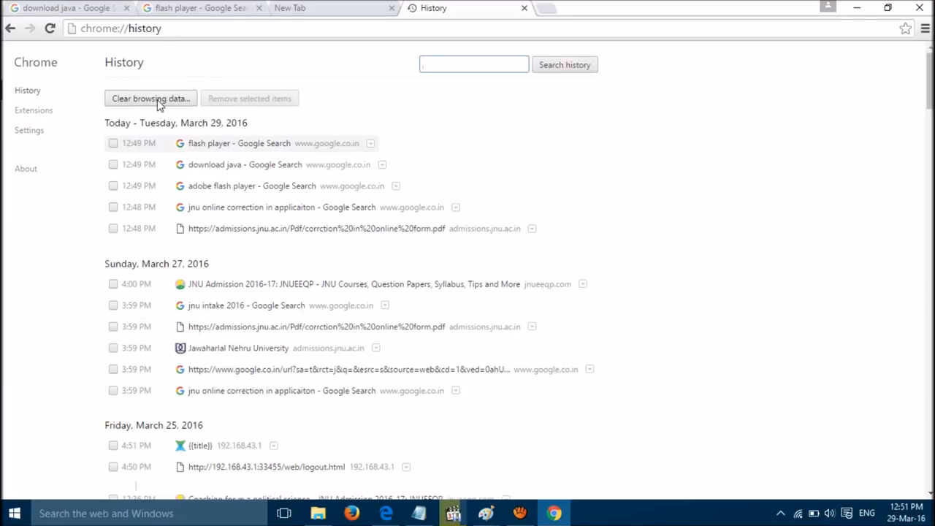
{"action": "left_click", "coordinate": [150, 97]}
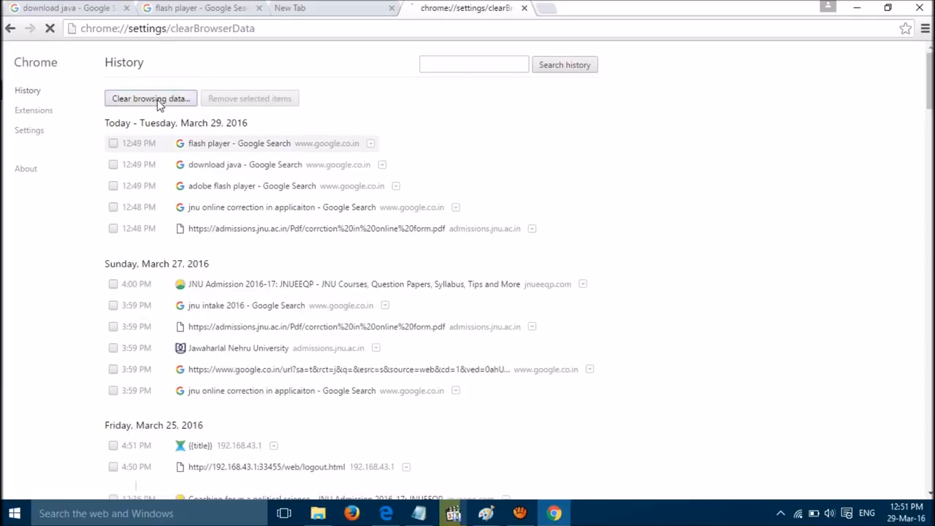
Step: Clear history, downloads, cookies and cache from 'the beginning of time' and confirm
{"action": "left_click", "coordinate": [151, 97]}
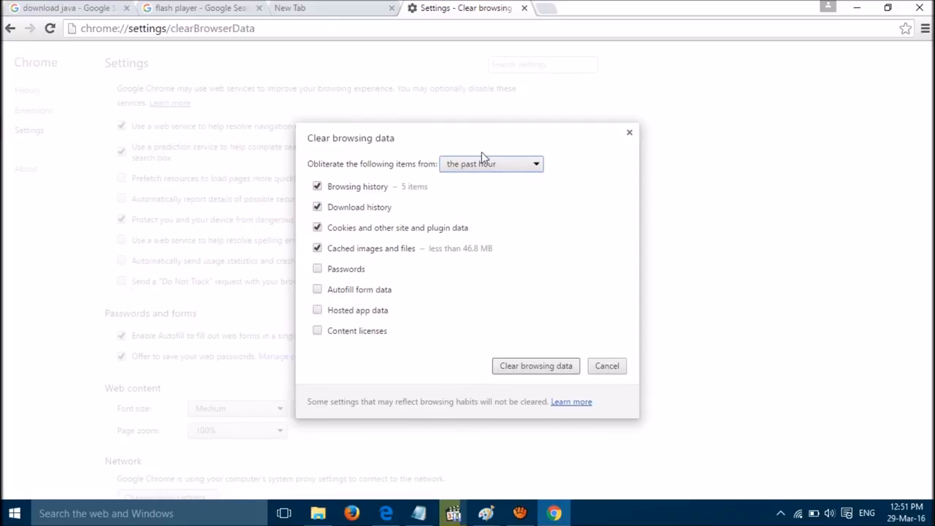
{"action": "left_click", "coordinate": [491, 164]}
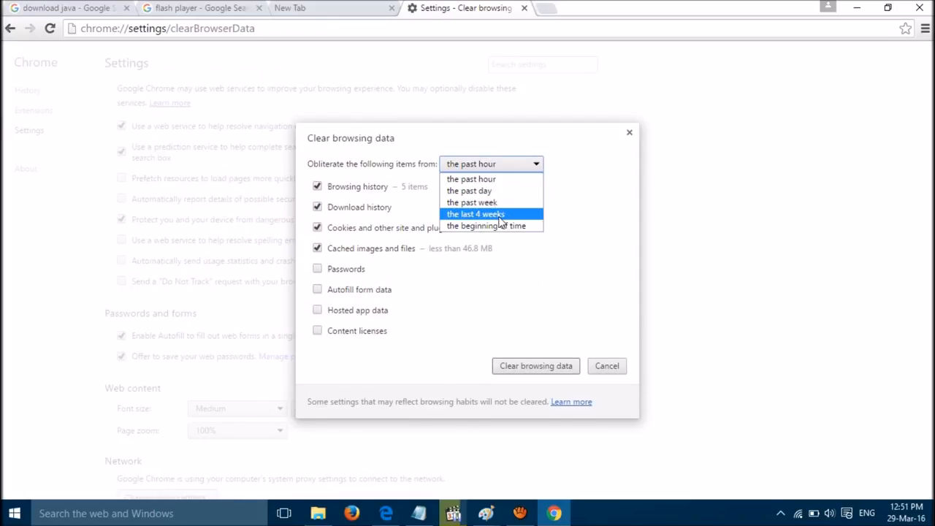
{"action": "left_click", "coordinate": [487, 225]}
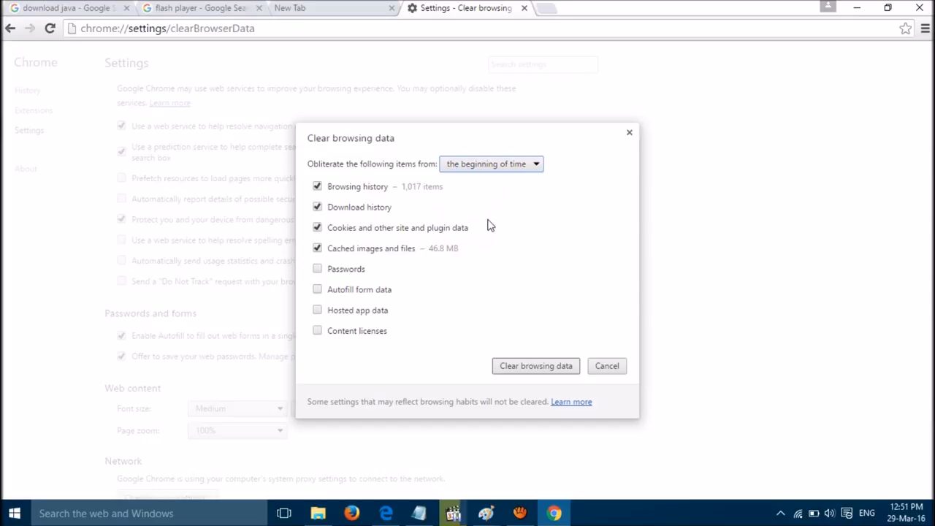
{"action": "mouse_move", "coordinate": [510, 327]}
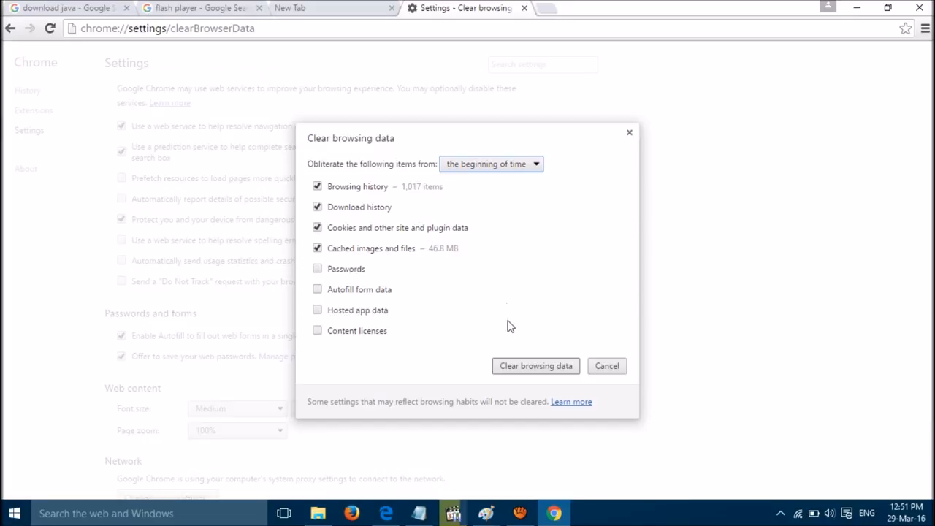
{"action": "left_click", "coordinate": [535, 366]}
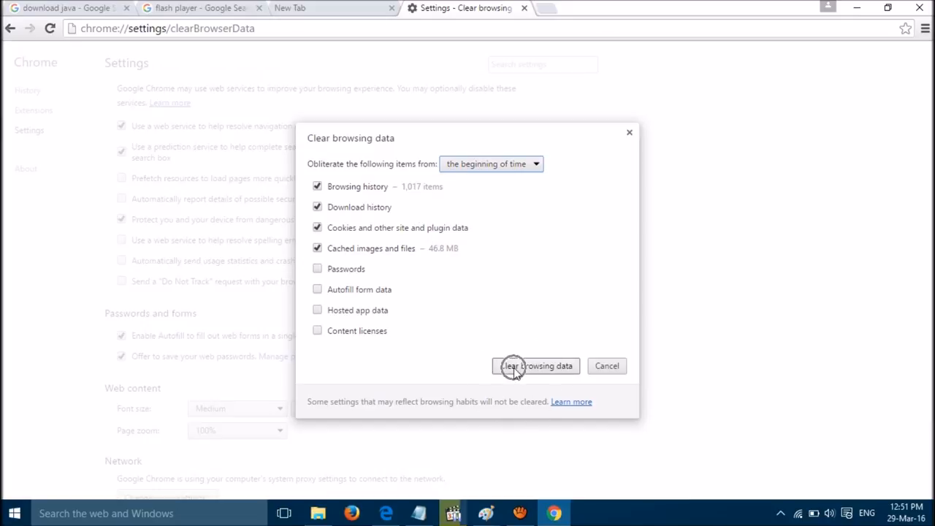
{"action": "left_click", "coordinate": [535, 365]}
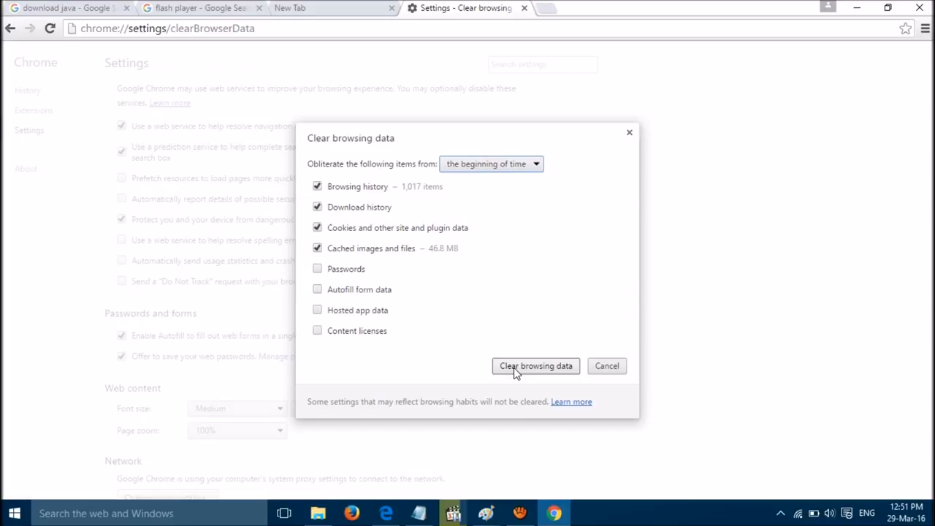